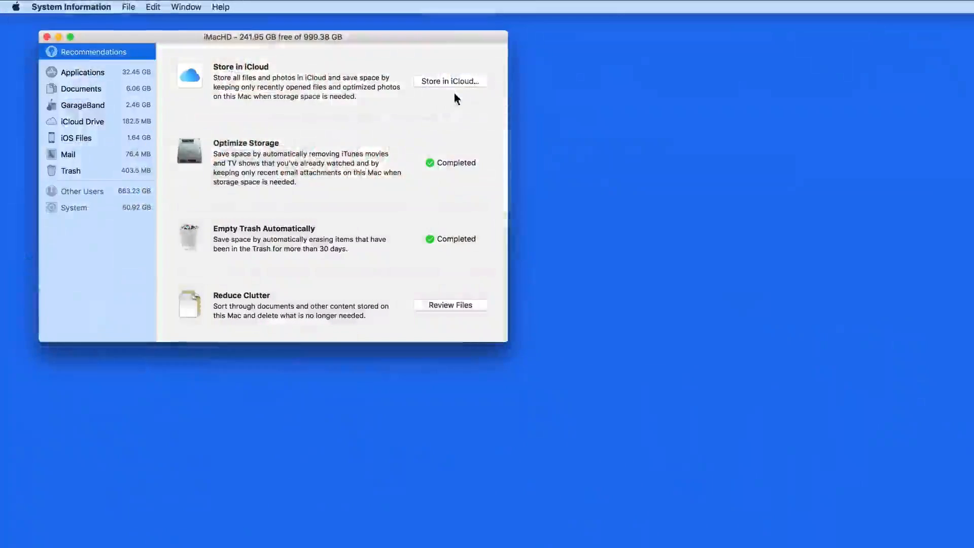
- Bring up the Store in iCloud offer from the storage recommendations
{"action": "left_click", "coordinate": [449, 81]}
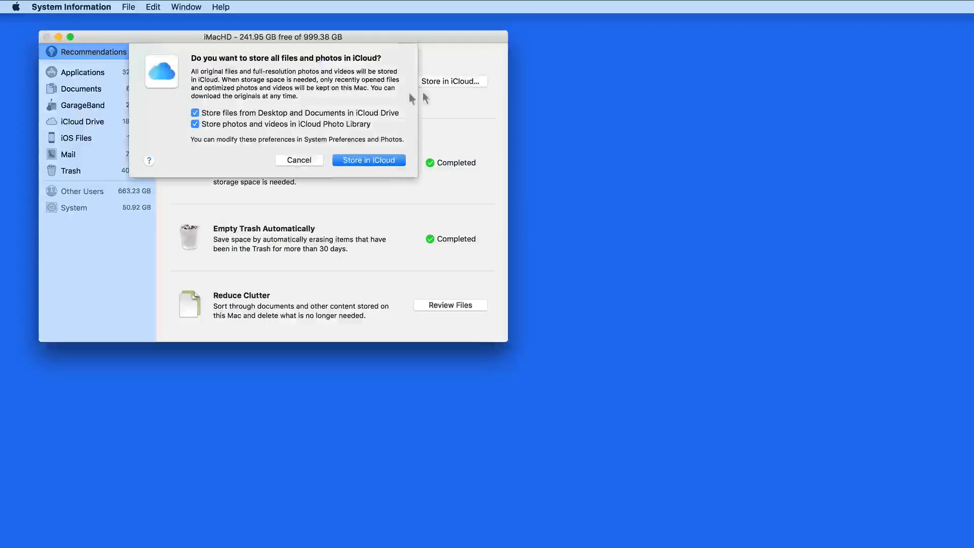
{"action": "mouse_move", "coordinate": [180, 135]}
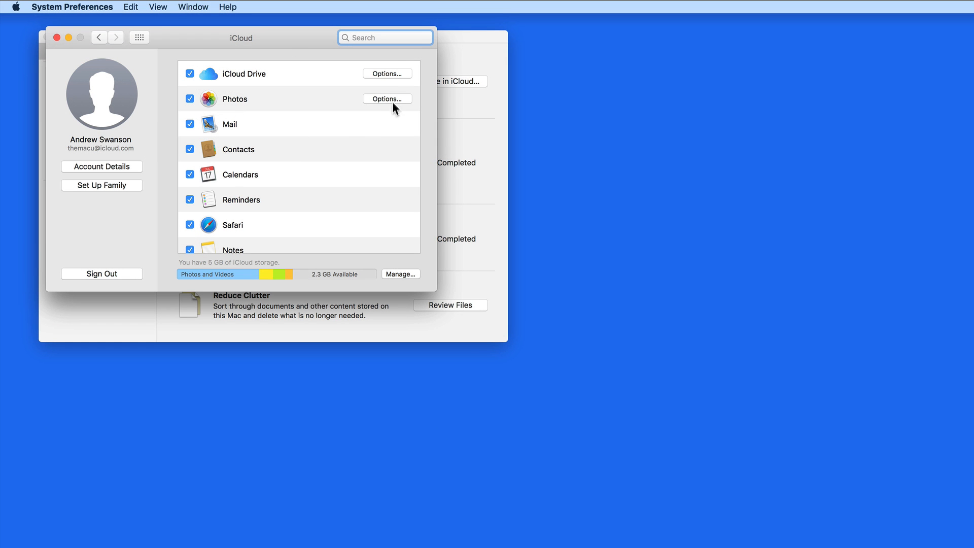
- Review the iCloud Photos options (Photo Library and Photo Sharing on, My Photo Stream off) and dismiss them
{"action": "left_click", "coordinate": [386, 99]}
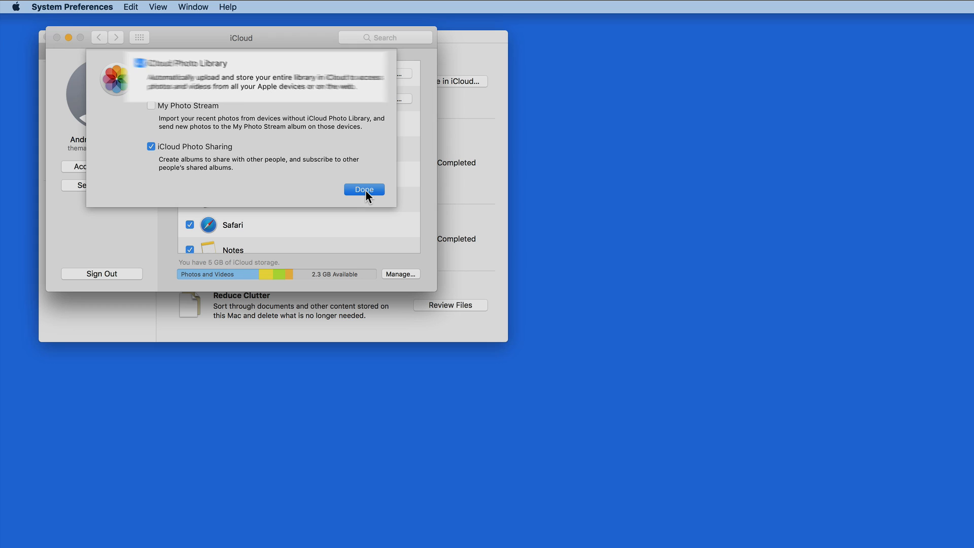
{"action": "left_click", "coordinate": [151, 64]}
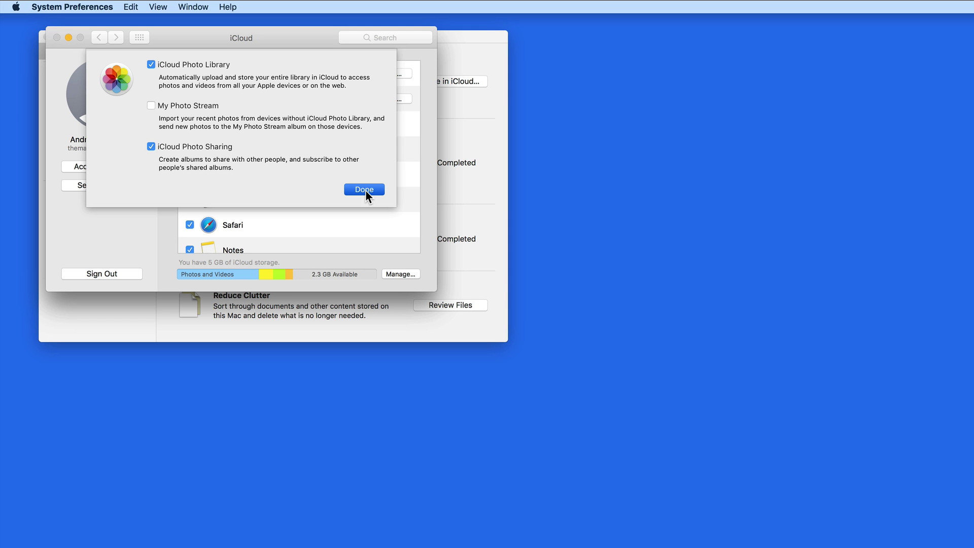
{"action": "left_click", "coordinate": [364, 189]}
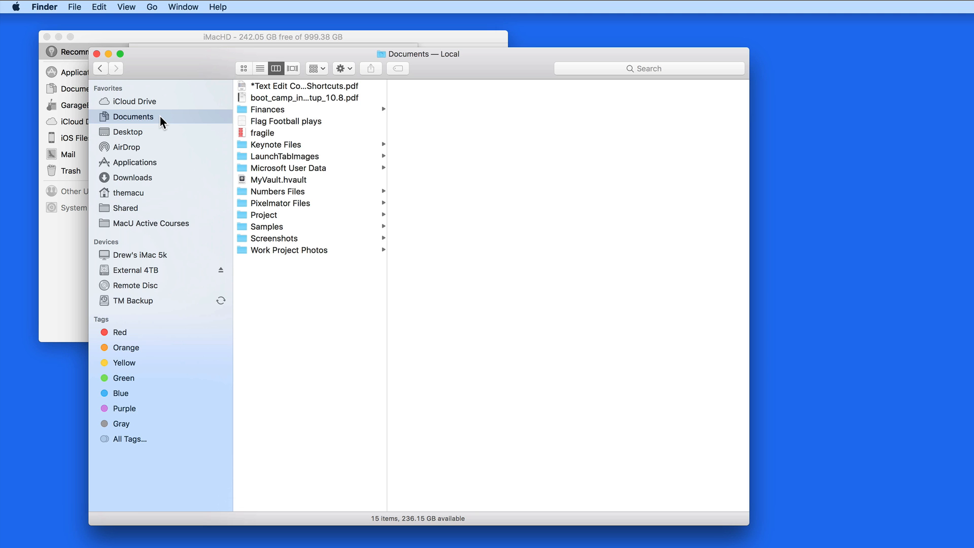
- View the local Desktop folder in Finder, which holds only Sample Invoice
{"action": "left_click", "coordinate": [128, 132]}
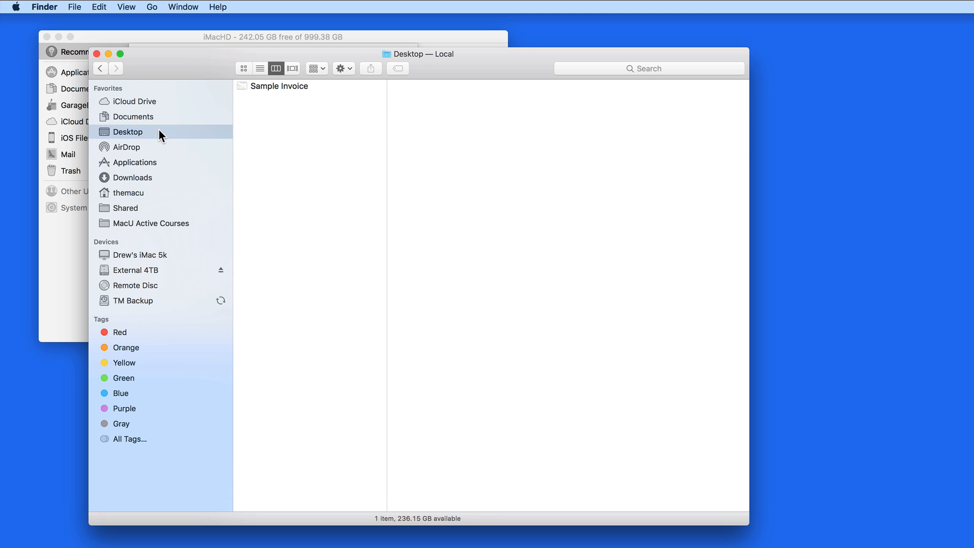
{"action": "left_click", "coordinate": [132, 116]}
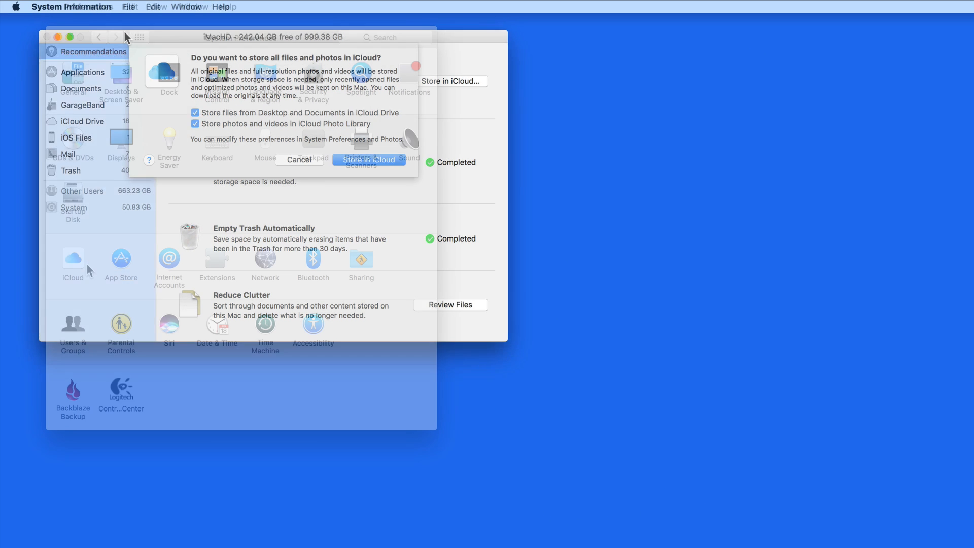
- Enable Desktop & Documents Folders in the iCloud Drive options, leaving Optimize Mac Storage off
{"action": "left_click", "coordinate": [298, 160]}
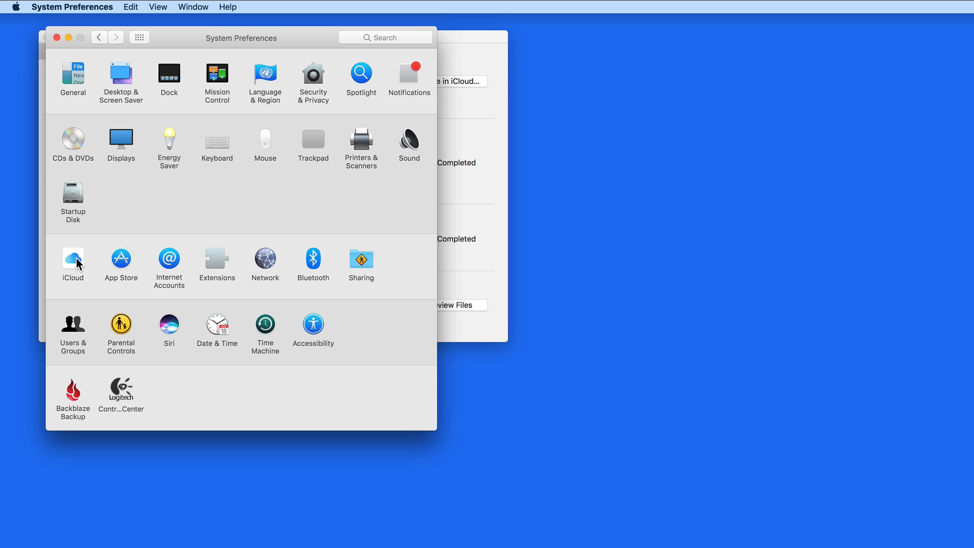
{"action": "left_click", "coordinate": [72, 259]}
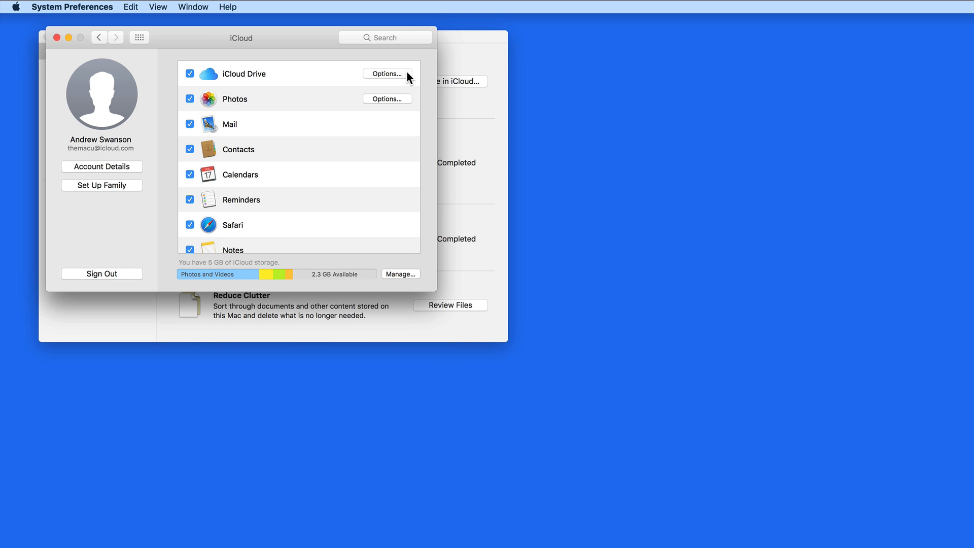
{"action": "left_click", "coordinate": [387, 73]}
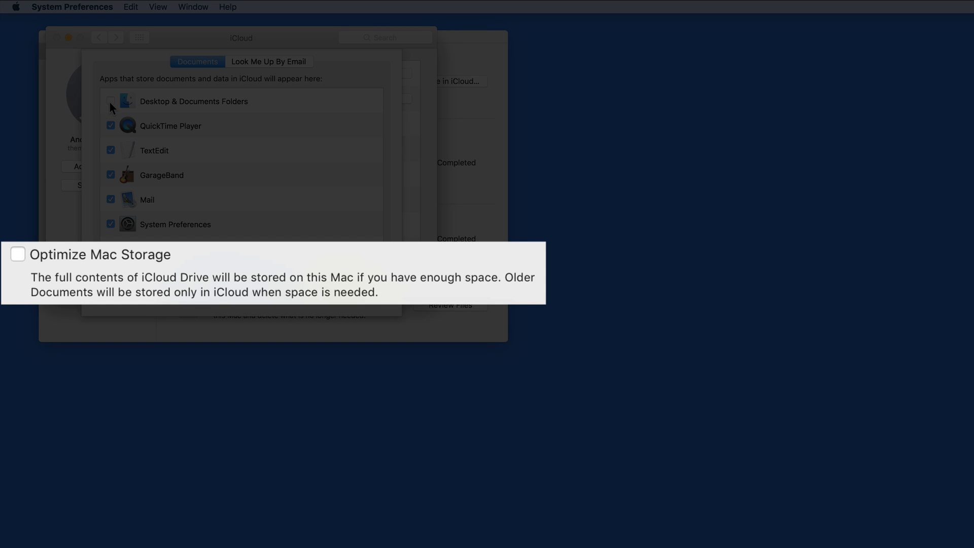
{"action": "left_click", "coordinate": [111, 102]}
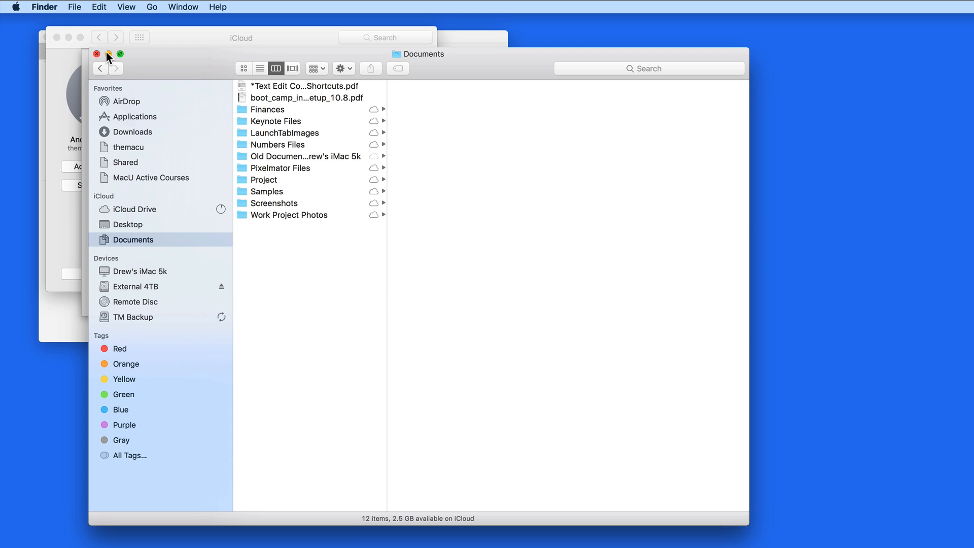
- Close the iCloud Documents Finder window and dismiss the iCloud Drive options with Done
{"action": "left_click", "coordinate": [96, 55]}
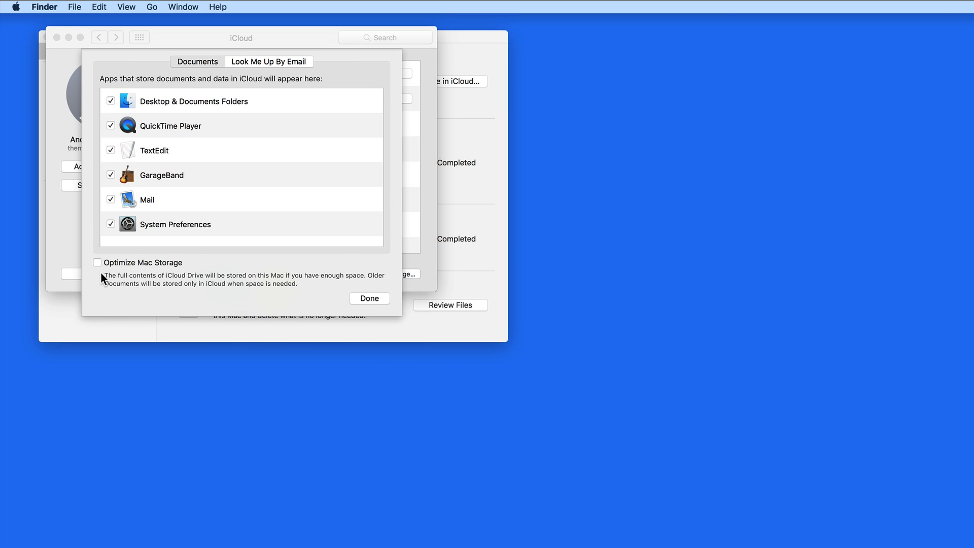
{"action": "mouse_move", "coordinate": [335, 304]}
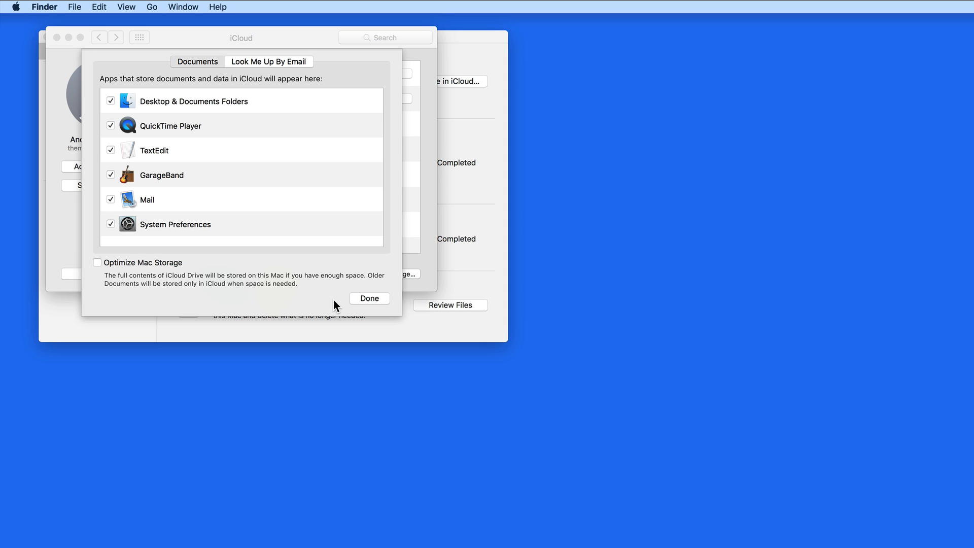
{"action": "left_click", "coordinate": [368, 299]}
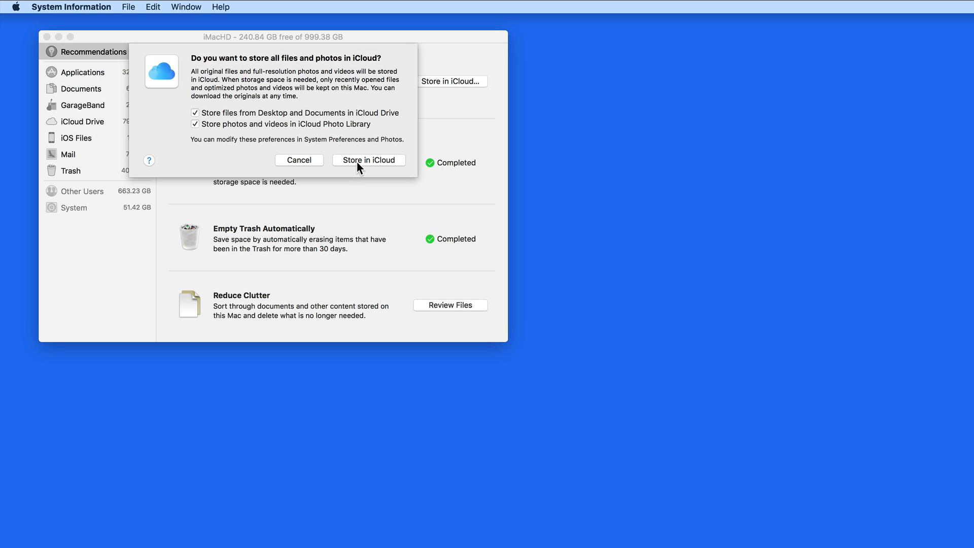
- Confirm storing Desktop, Documents and photos in iCloud
{"action": "left_click", "coordinate": [298, 159]}
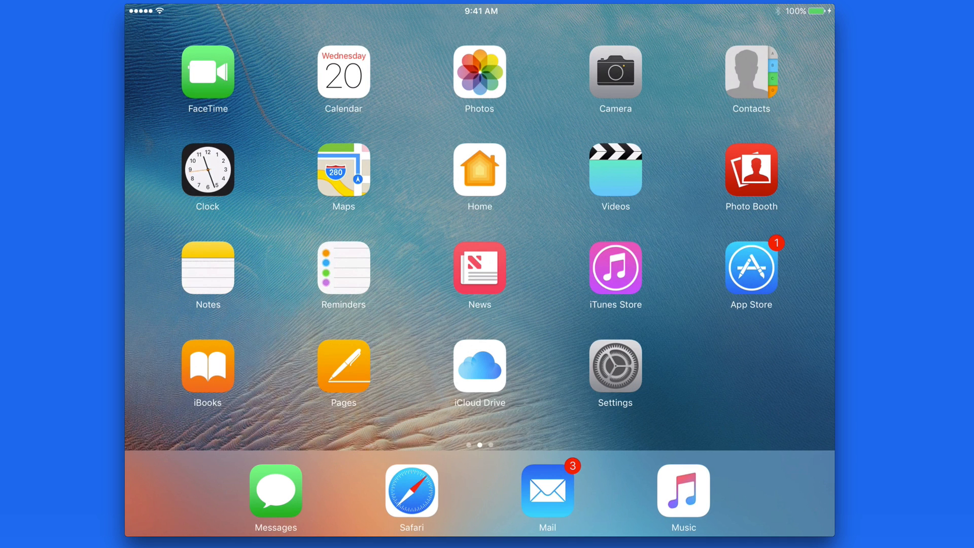
- View the iPad's iCloud Drive Documents folder showing the Mac's synced Finances, Project and Work Project Photos
{"action": "left_click", "coordinate": [479, 365]}
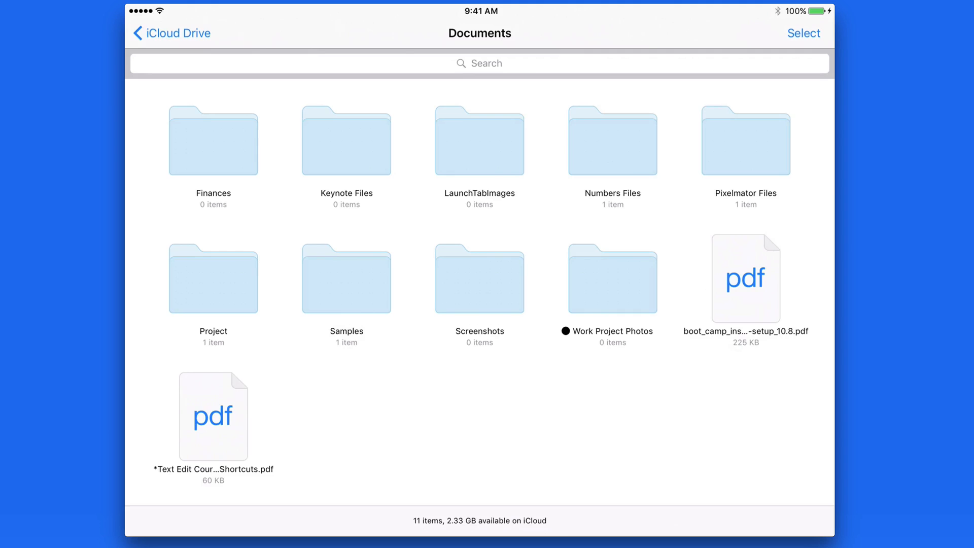
{"action": "left_click", "coordinate": [171, 33]}
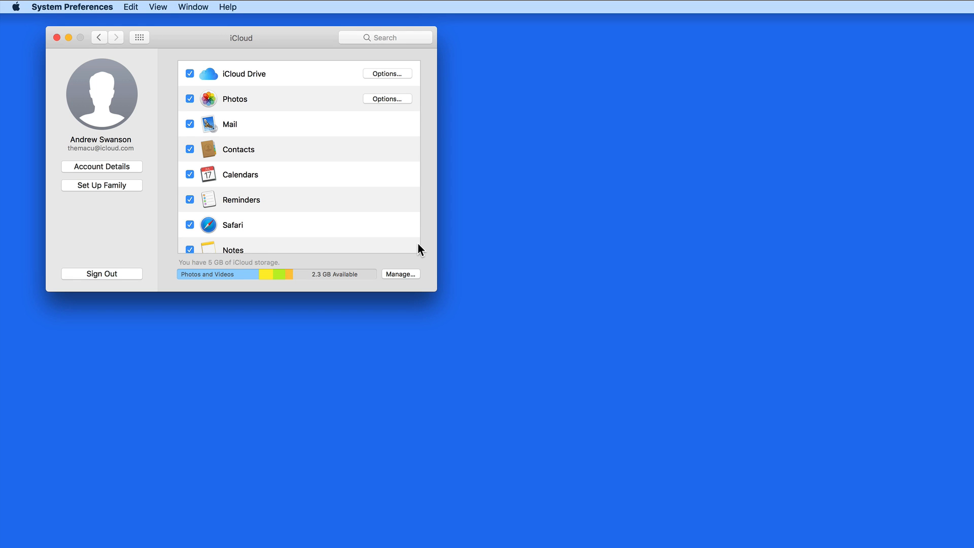
- Bring up the iCloud Manage Storage window with its 5 GB breakdown loading
{"action": "left_click", "coordinate": [401, 274]}
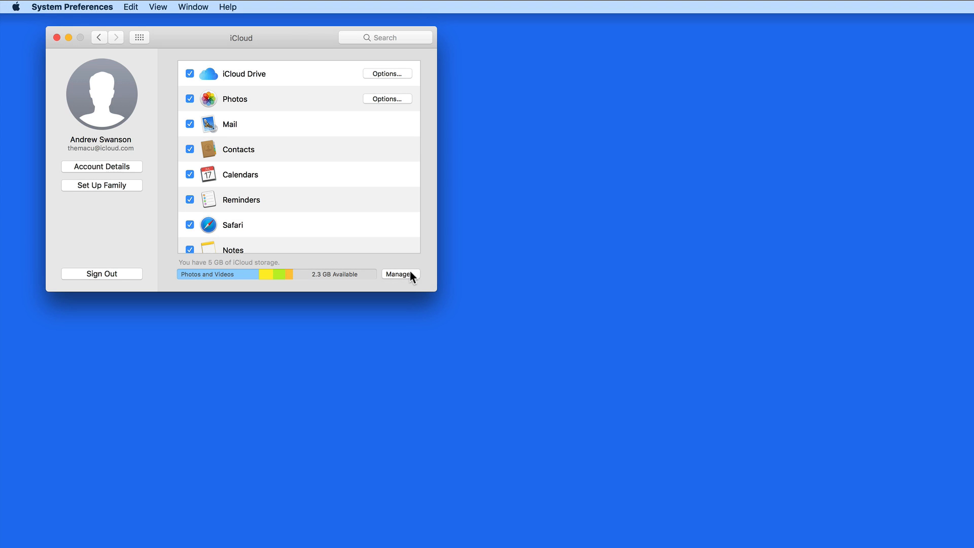
{"action": "left_click", "coordinate": [401, 273]}
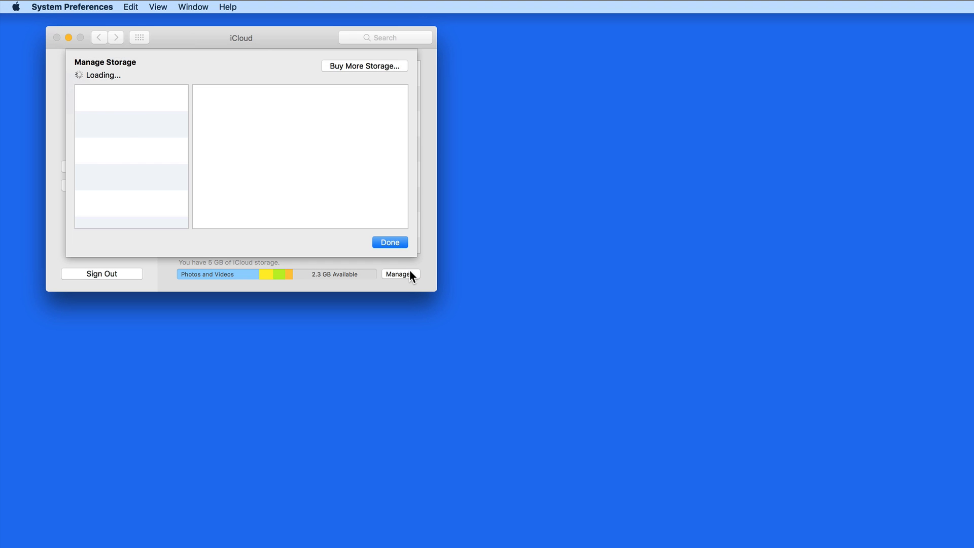